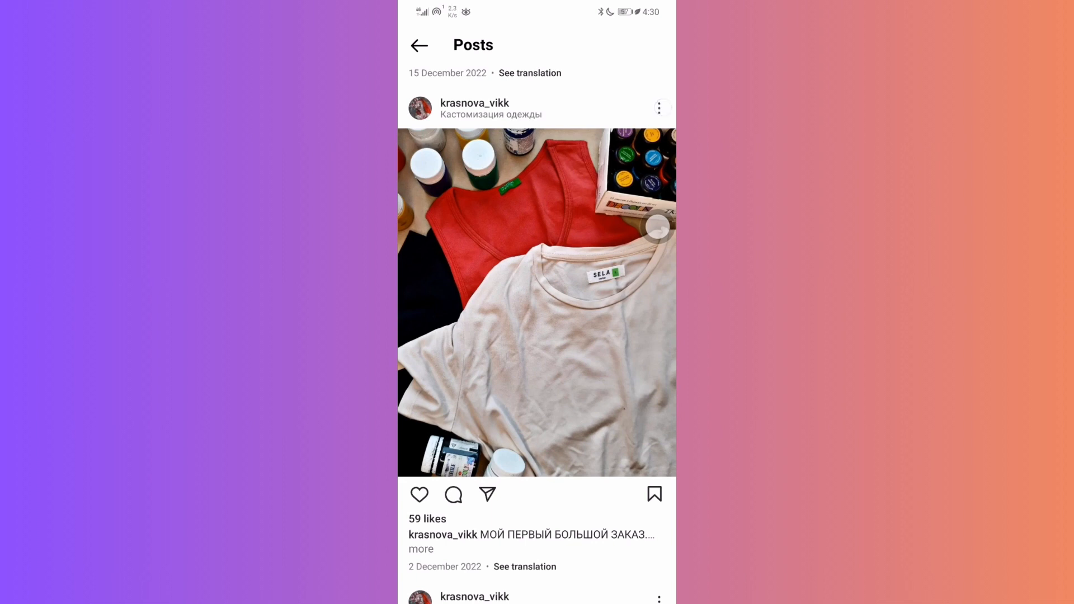
Copy the T-shirt post's link from Instagram's share sheet.
click(658, 109)
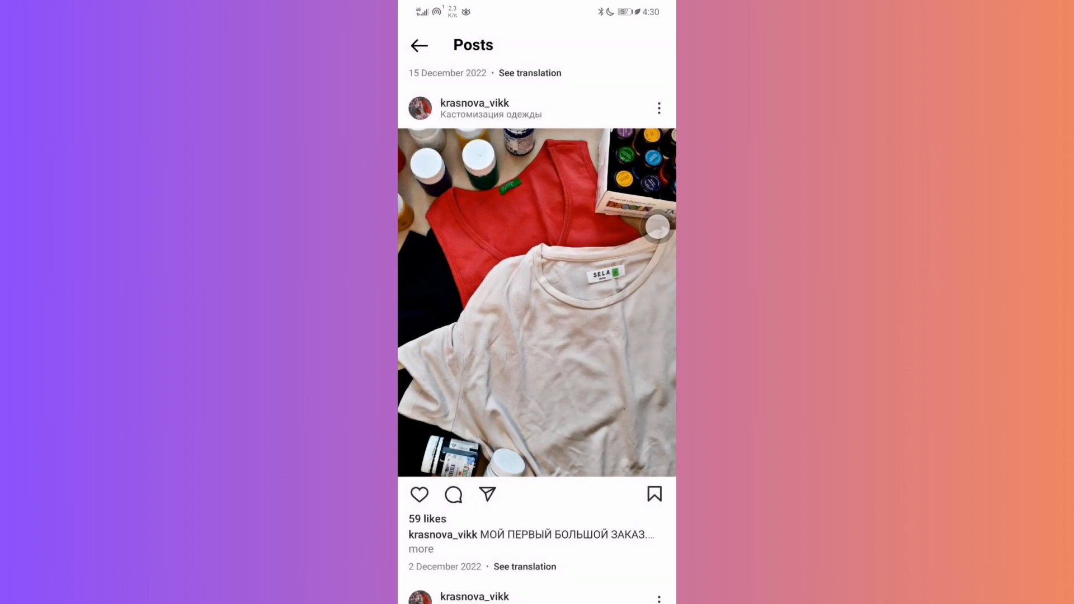
click(486, 493)
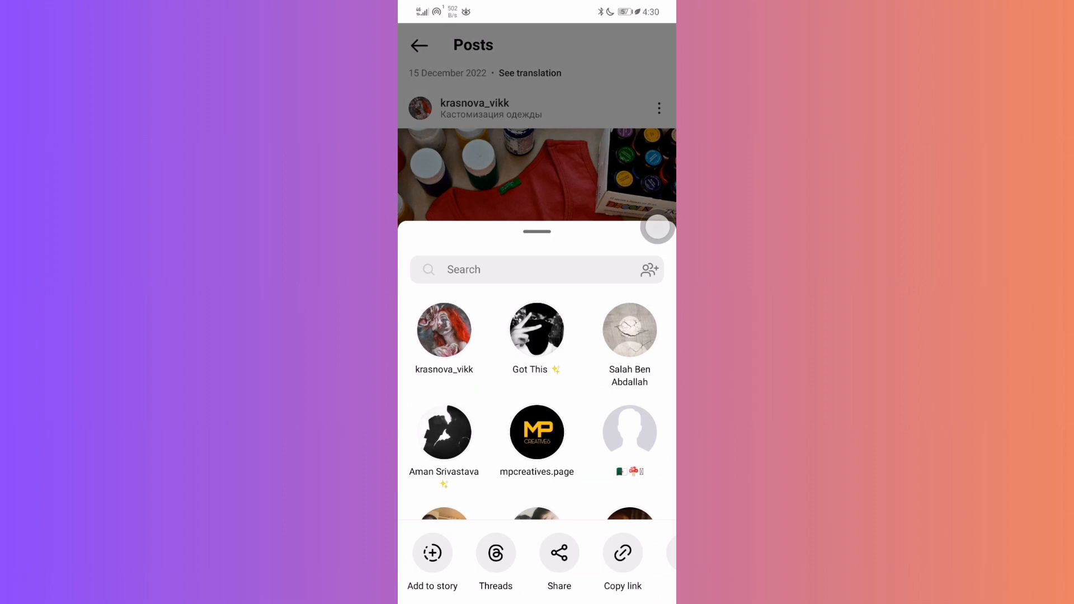
click(622, 553)
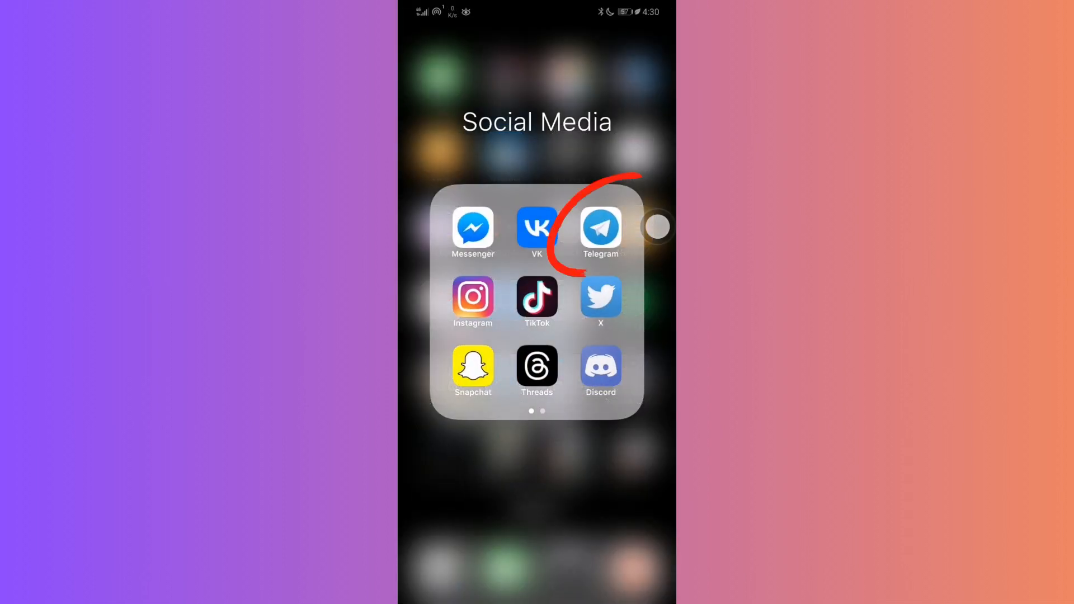
Launch Telegram and search globally for 'instagram saver'.
click(599, 226)
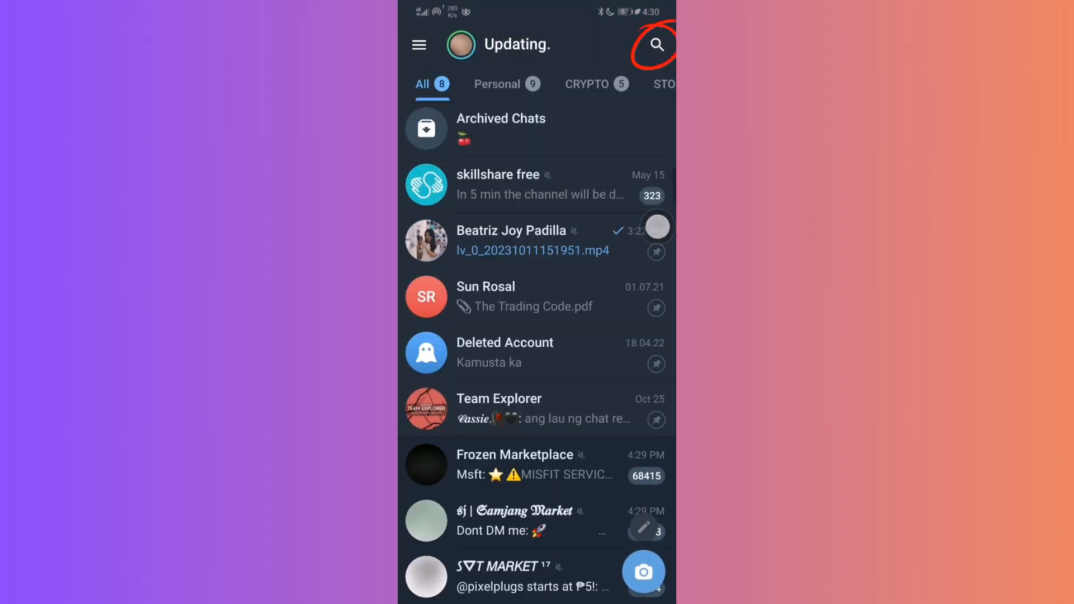
click(654, 44)
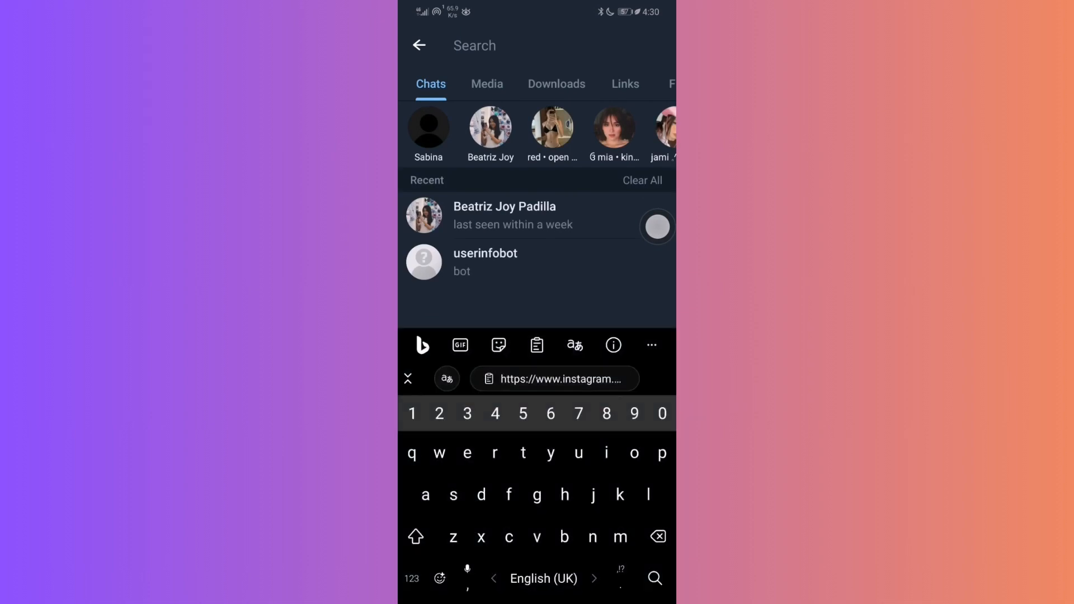
text(instagram saver)
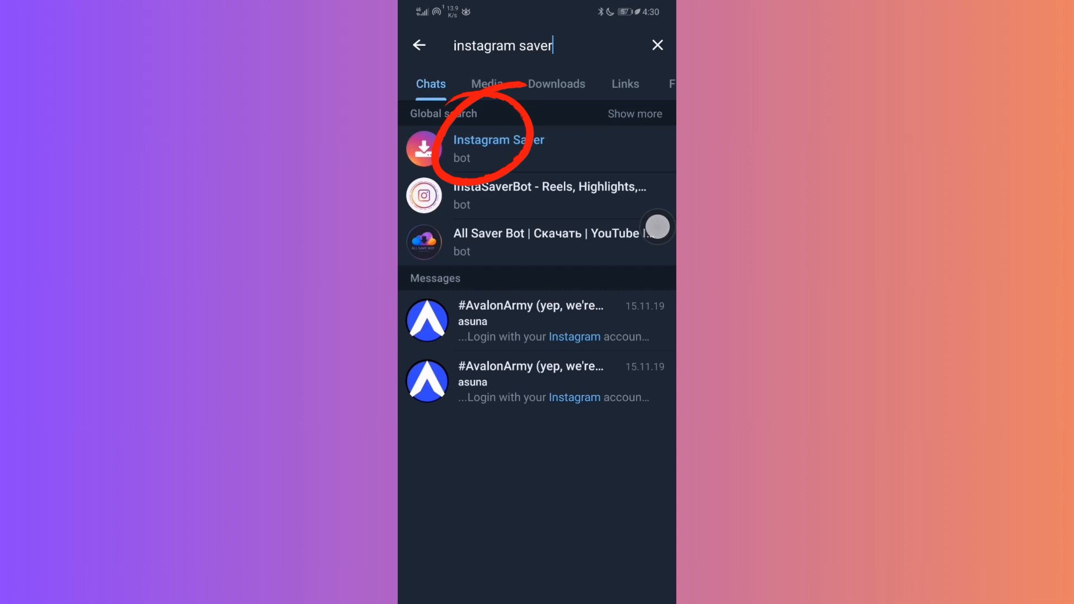
Start the Instagram Saver bot so it replies with its send-a-URL instructions.
click(498, 149)
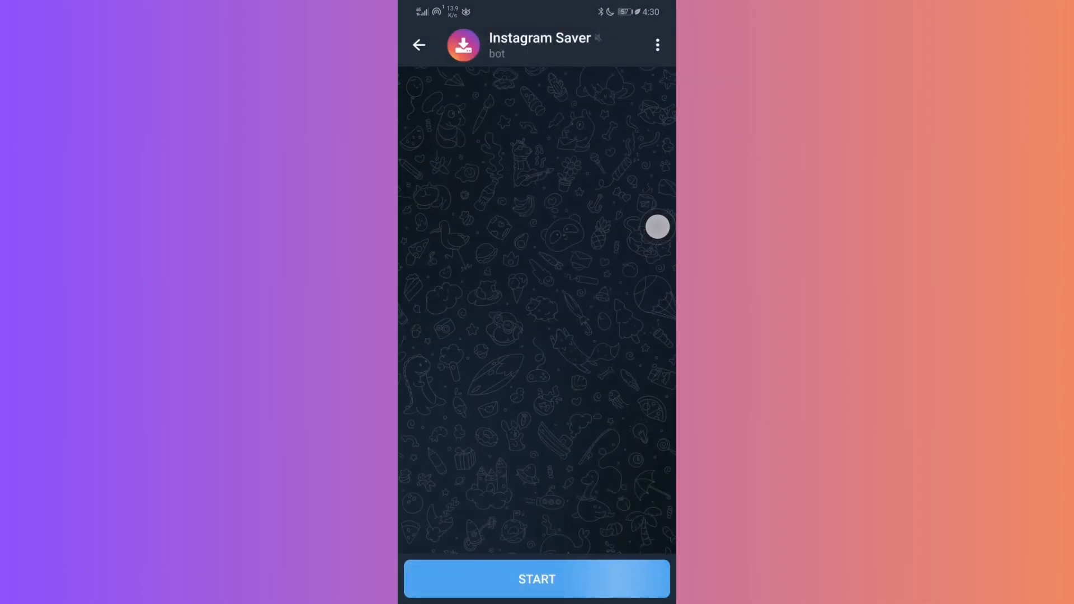
click(537, 579)
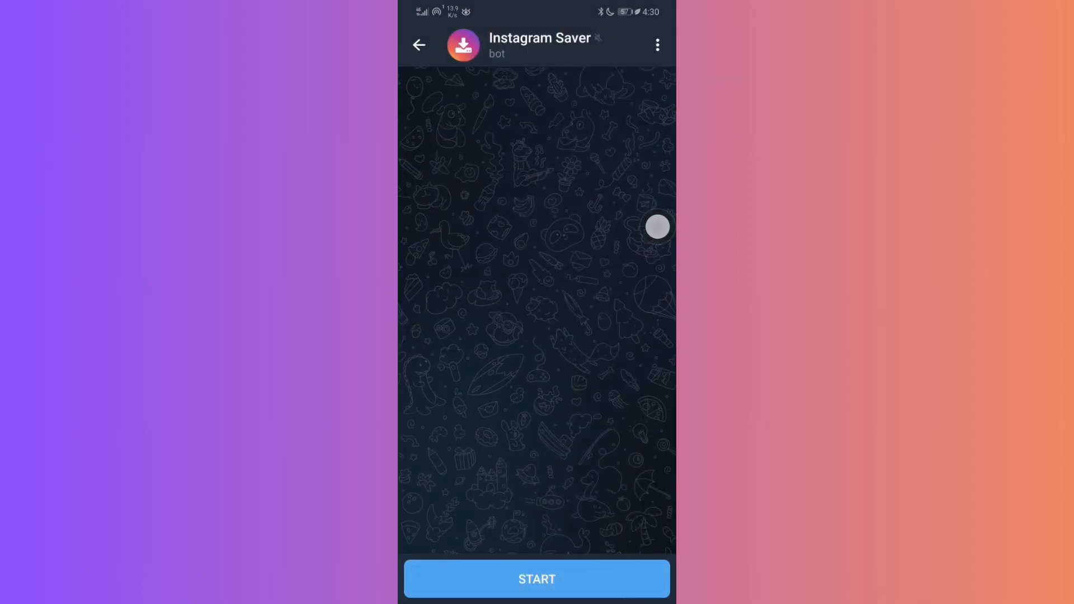
click(536, 578)
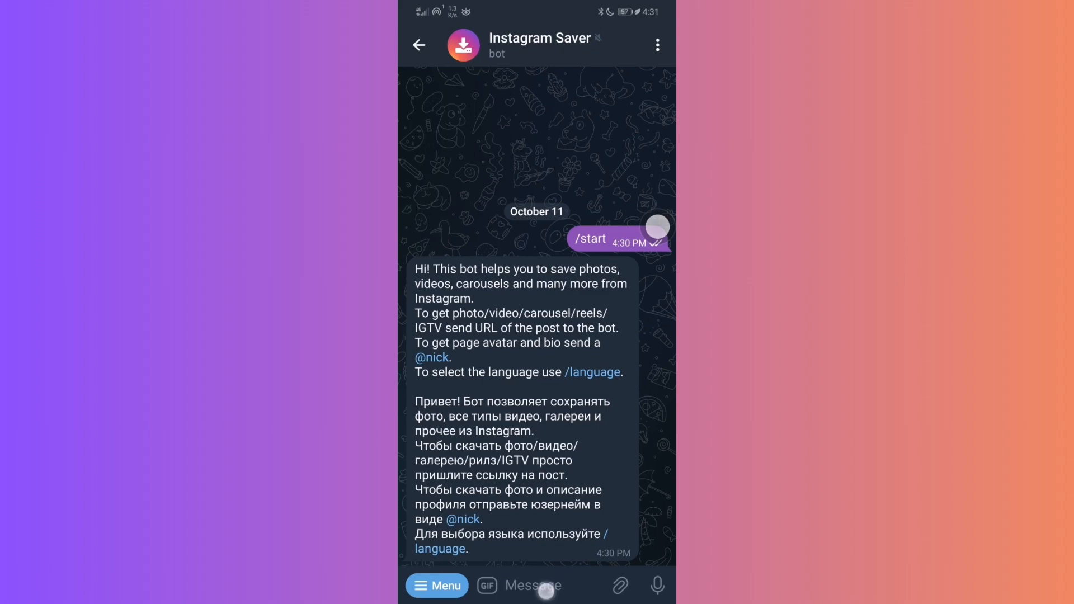
text(https://www.instagram.com/p/ClqN6bMstnN/?igshid=MzRlODBiNWFlZA==)
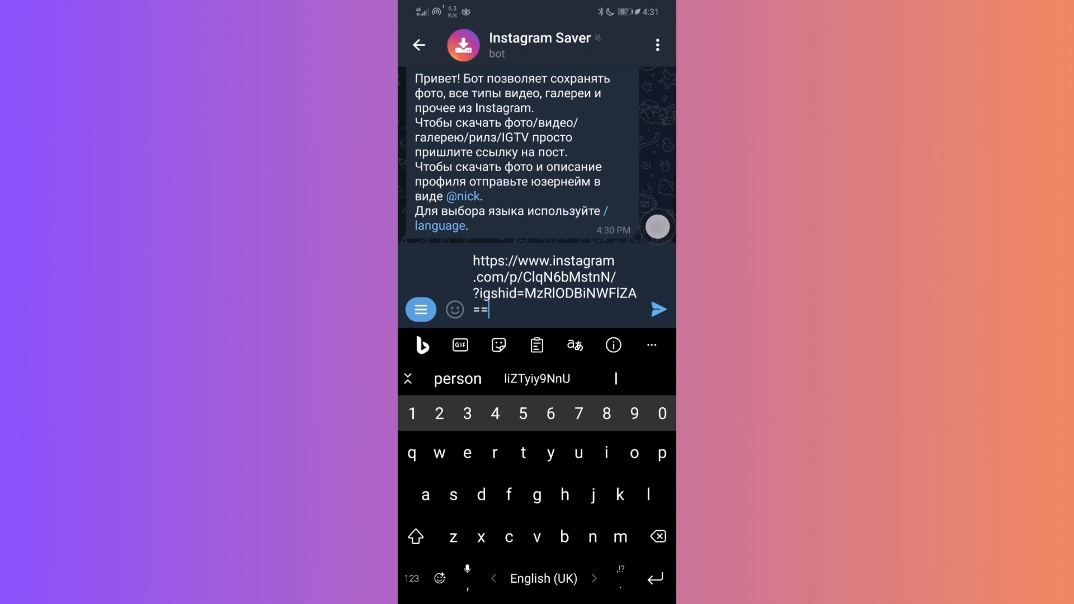
click(658, 309)
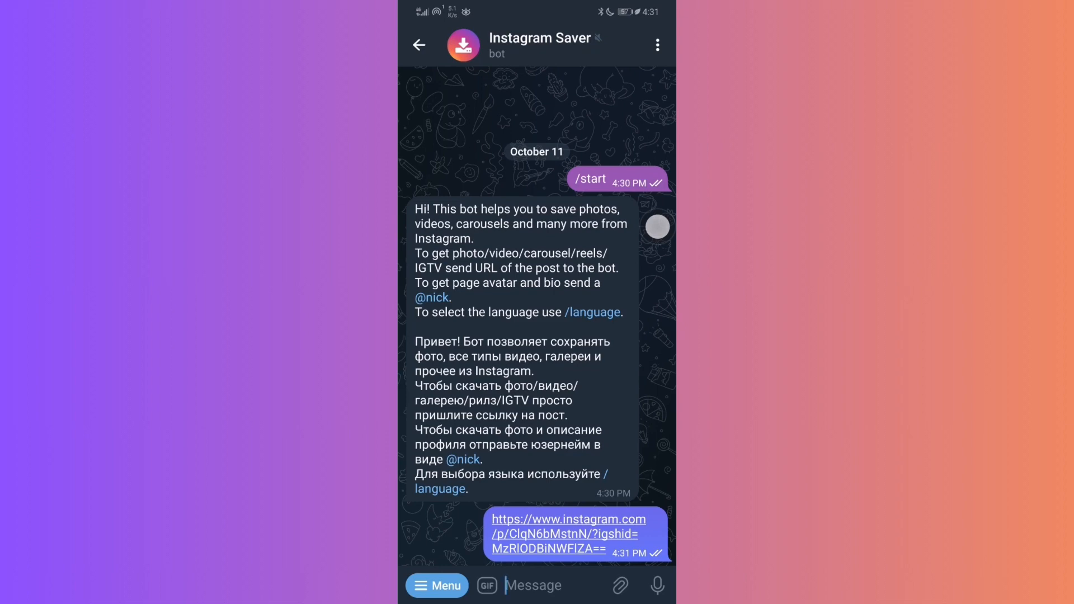
scroll(down, 3)
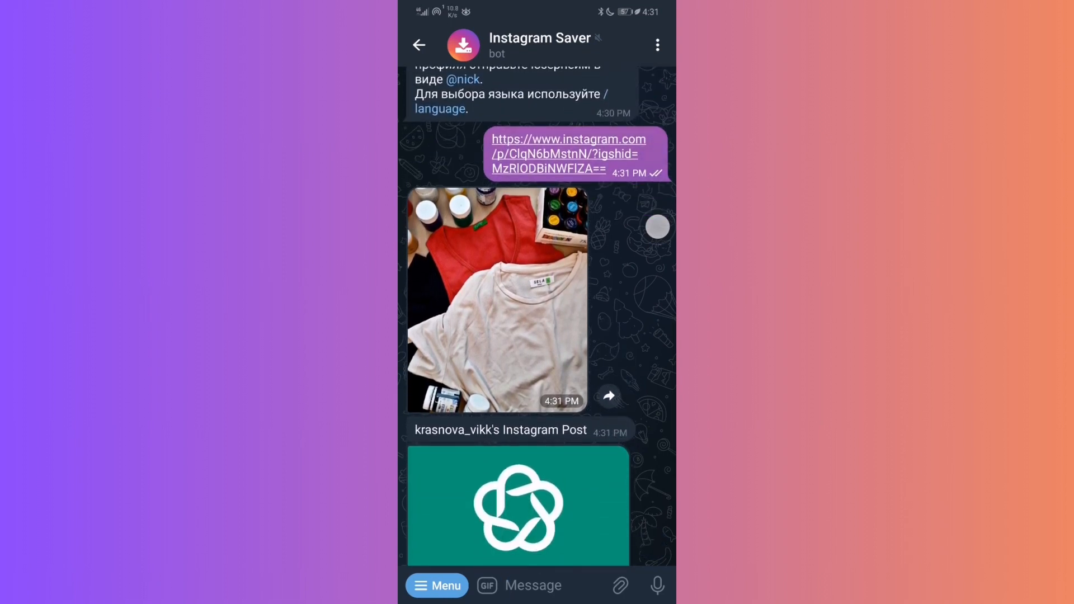
View the bot's returned T-shirt photo full-screen as 1 of 2.
click(496, 300)
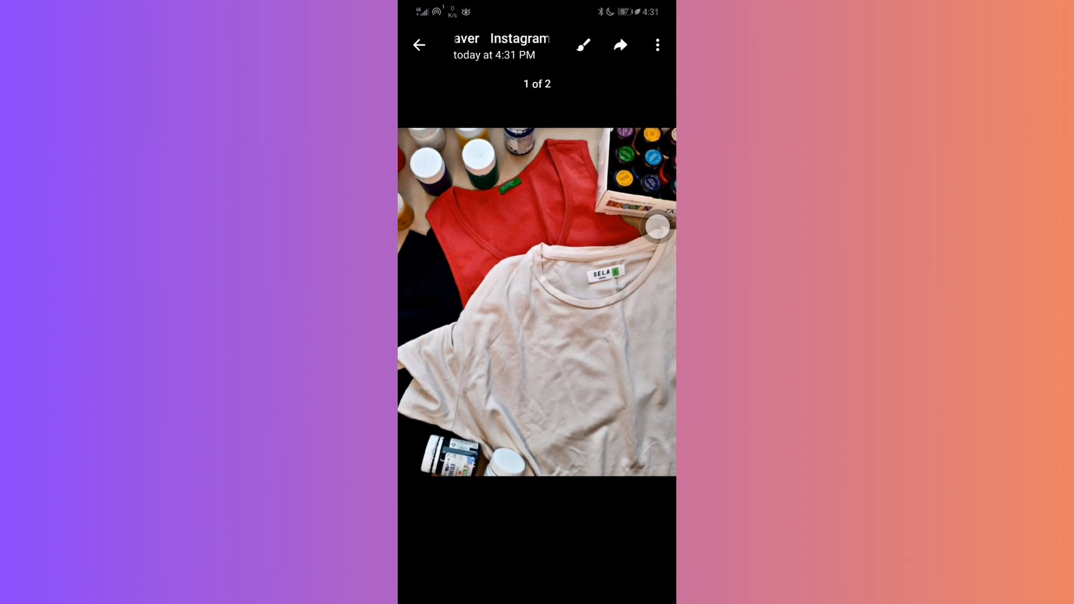
Return to the bot chat and scroll to its AI ChatBot promo and $2.99 Premium offer.
click(418, 45)
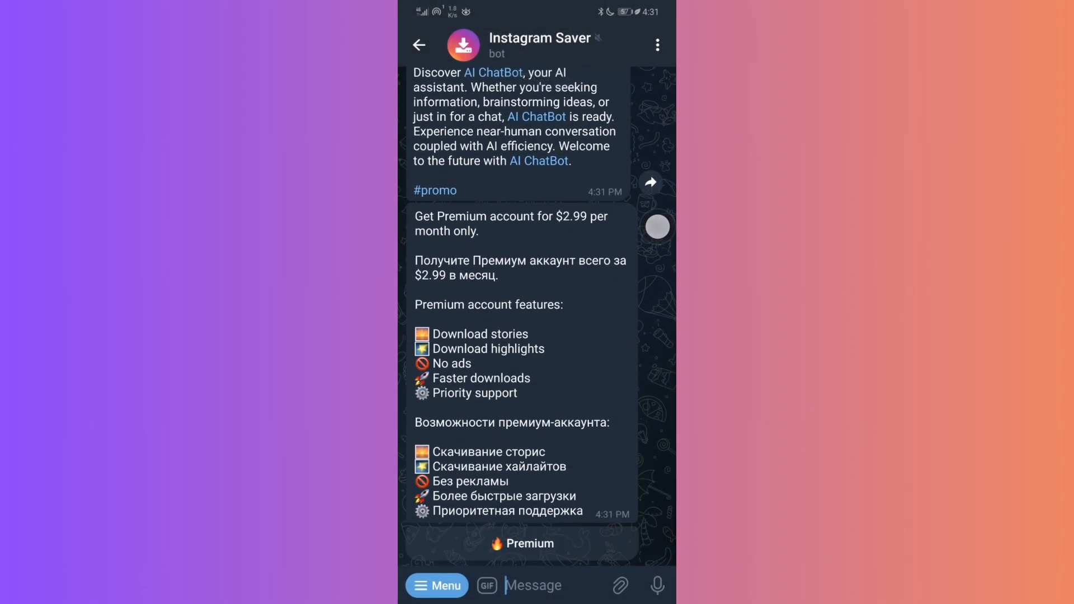
scroll(down, 3)
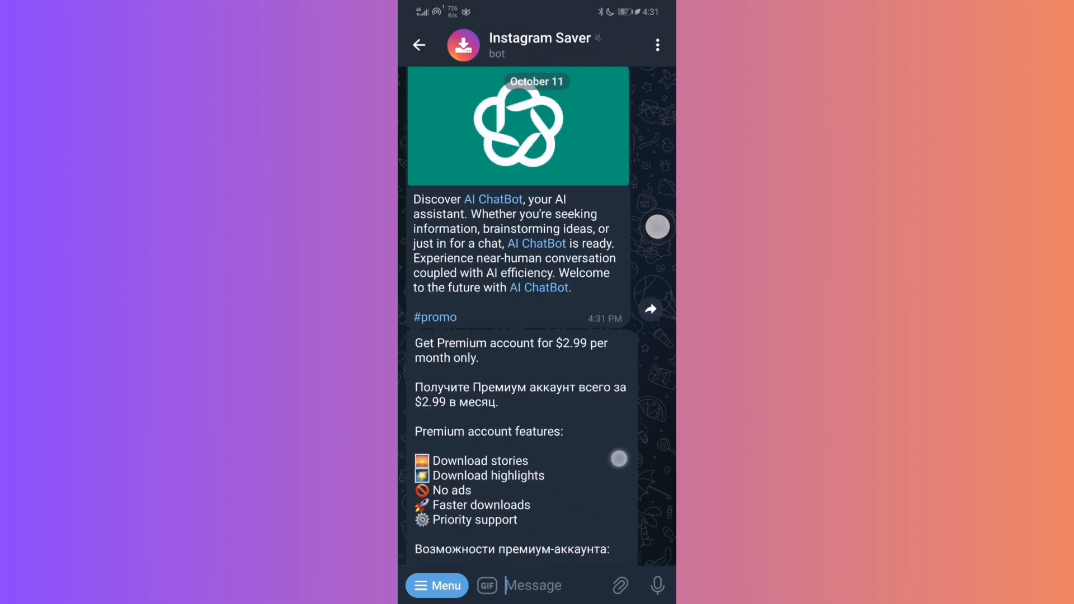